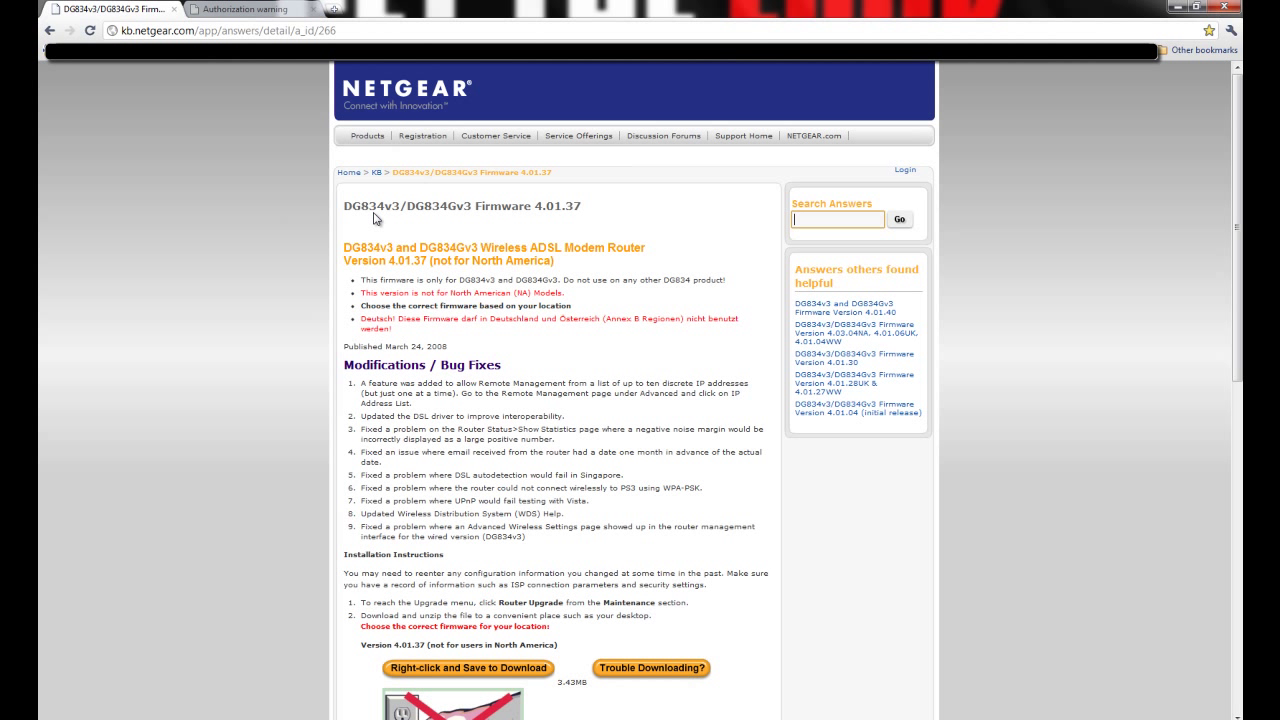
pyautogui.moveTo(402, 230)
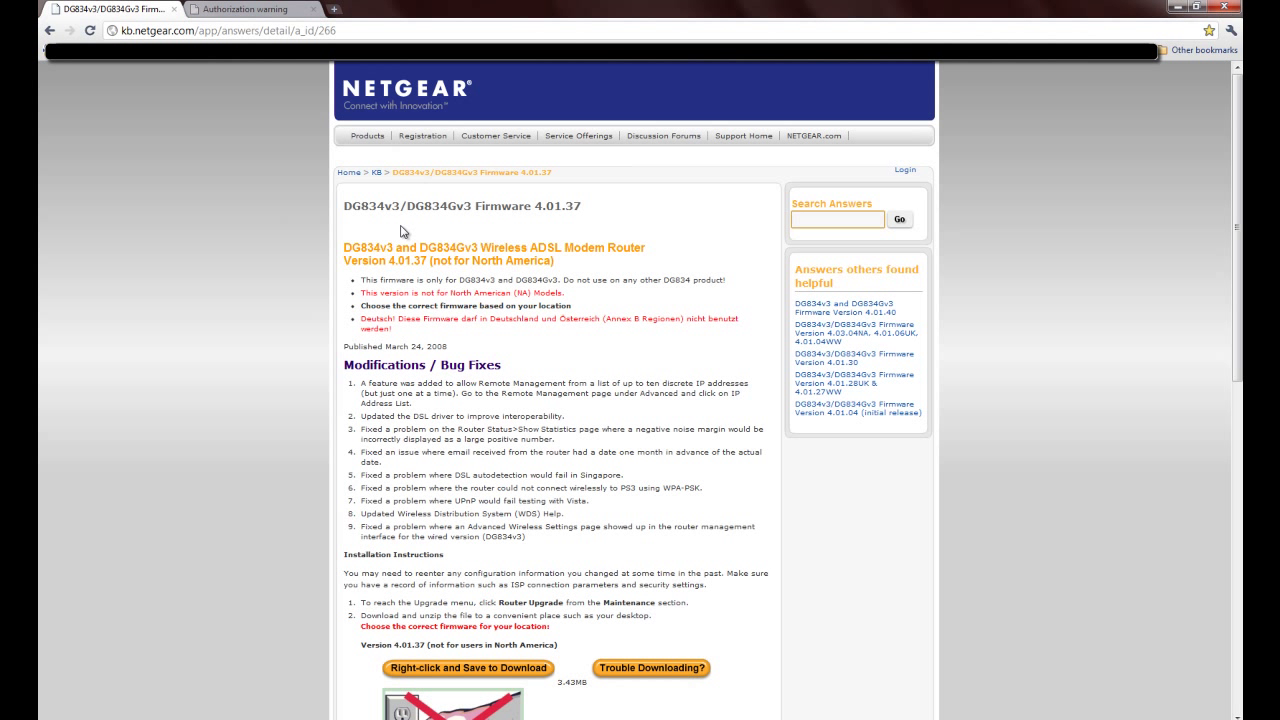
pyautogui.moveTo(207, 320)
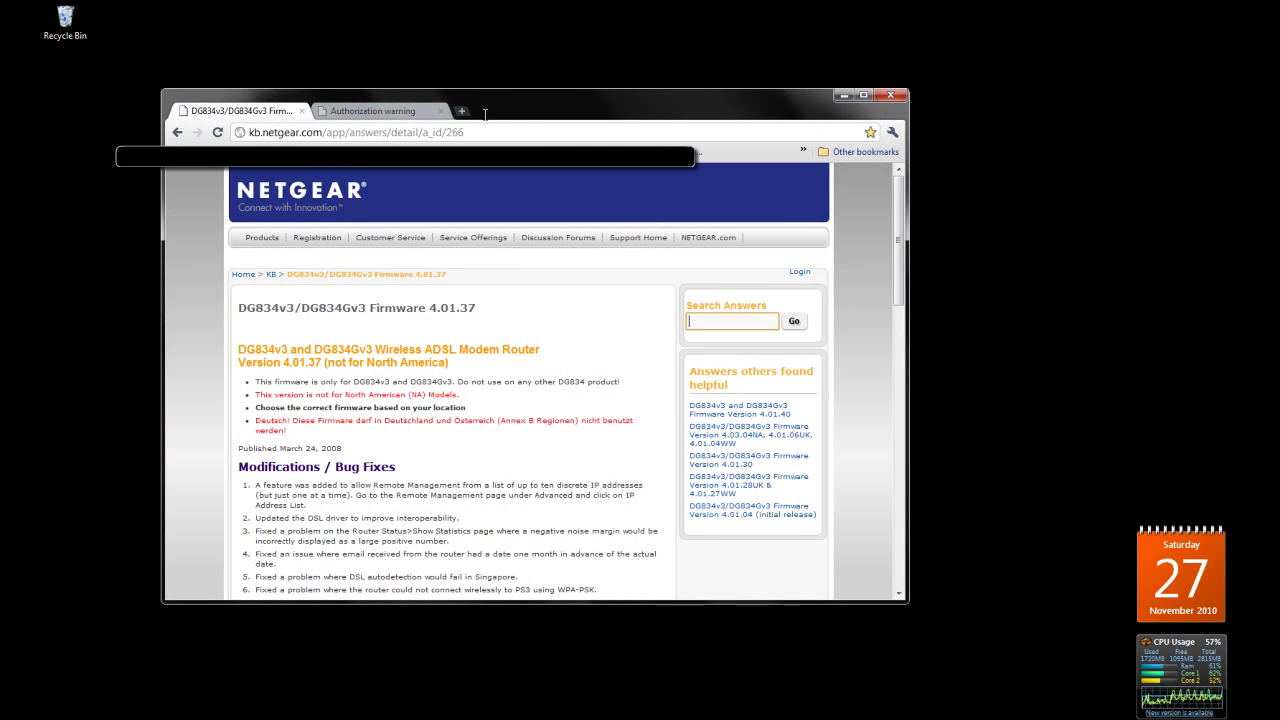
pyautogui.moveTo(438, 287)
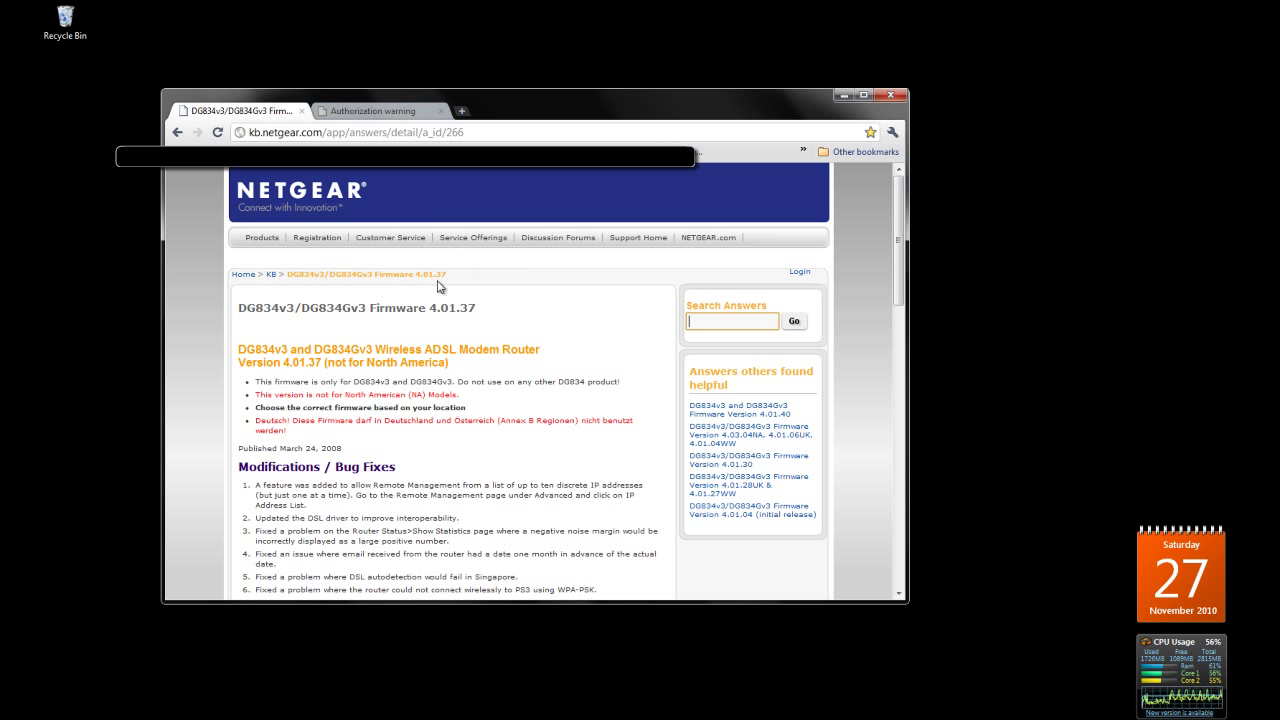
pyautogui.moveTo(499, 313)
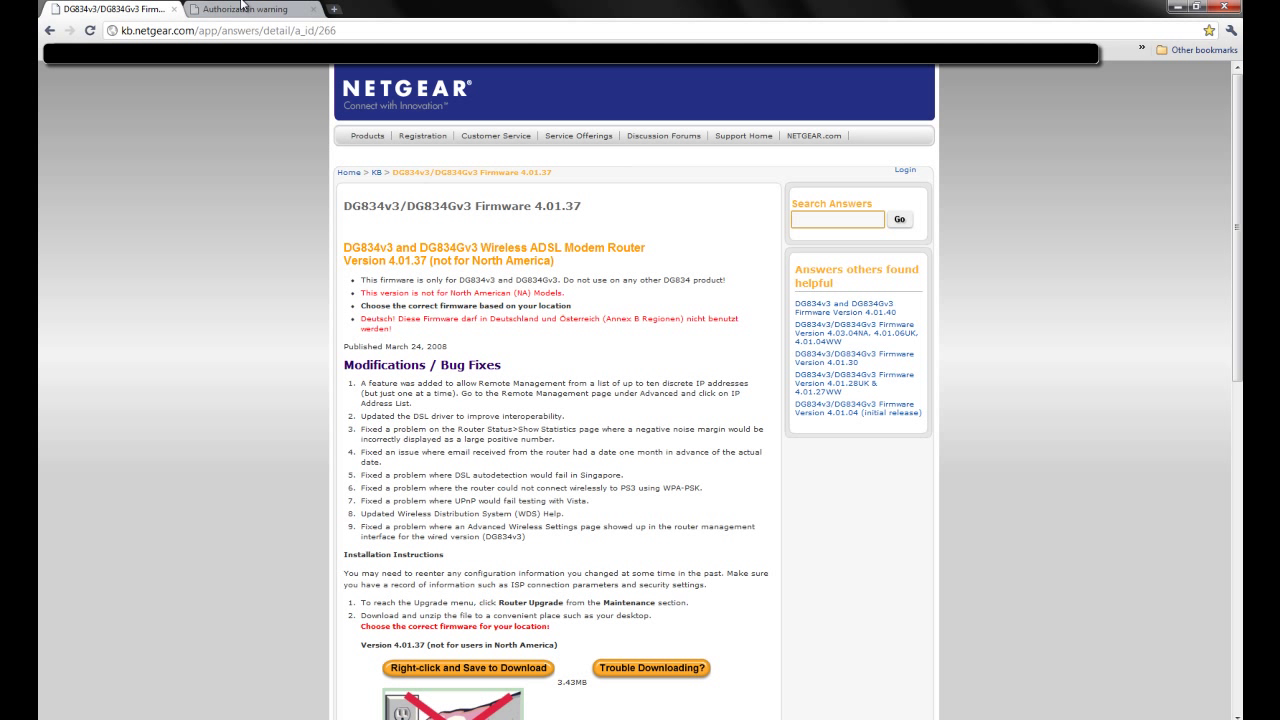
pyautogui.moveTo(582, 451)
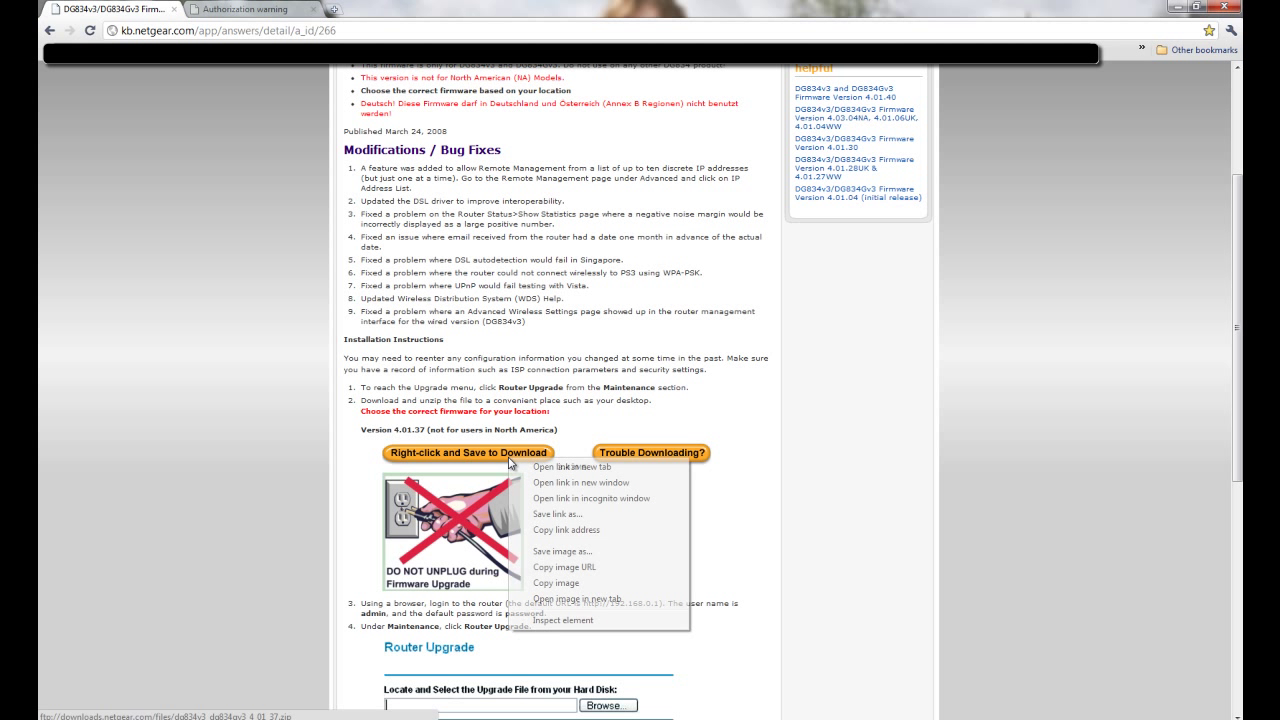
pyautogui.moveTo(562, 540)
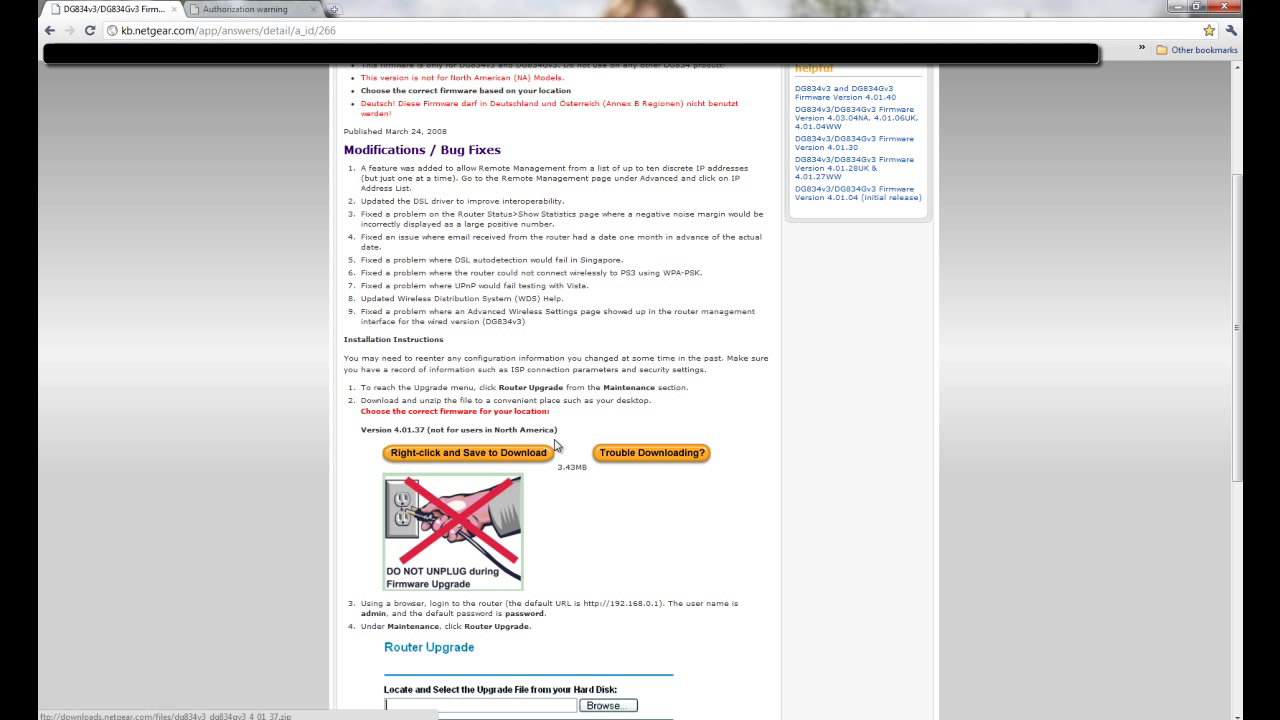
pyautogui.moveTo(573, 439)
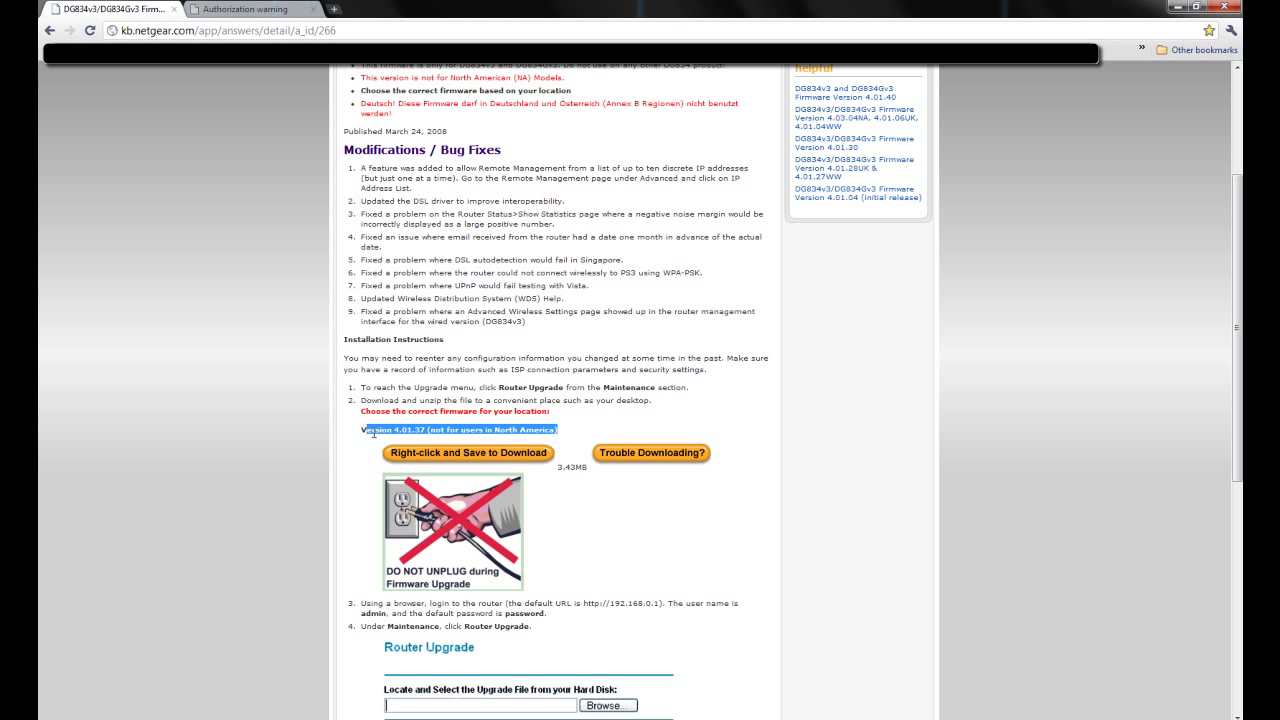
pyautogui.moveTo(477, 430)
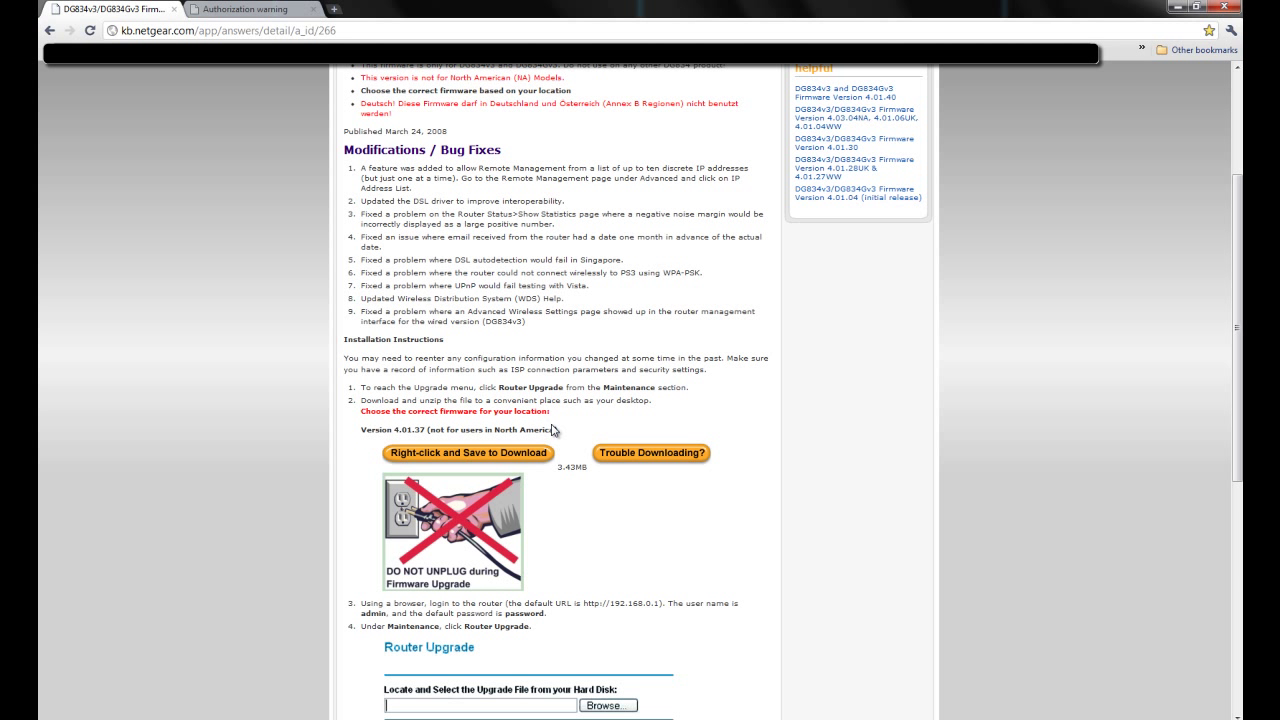
# Log in to the router admin with user name 'admin', retrying after the first attempt fails.
pyautogui.scroll(3)
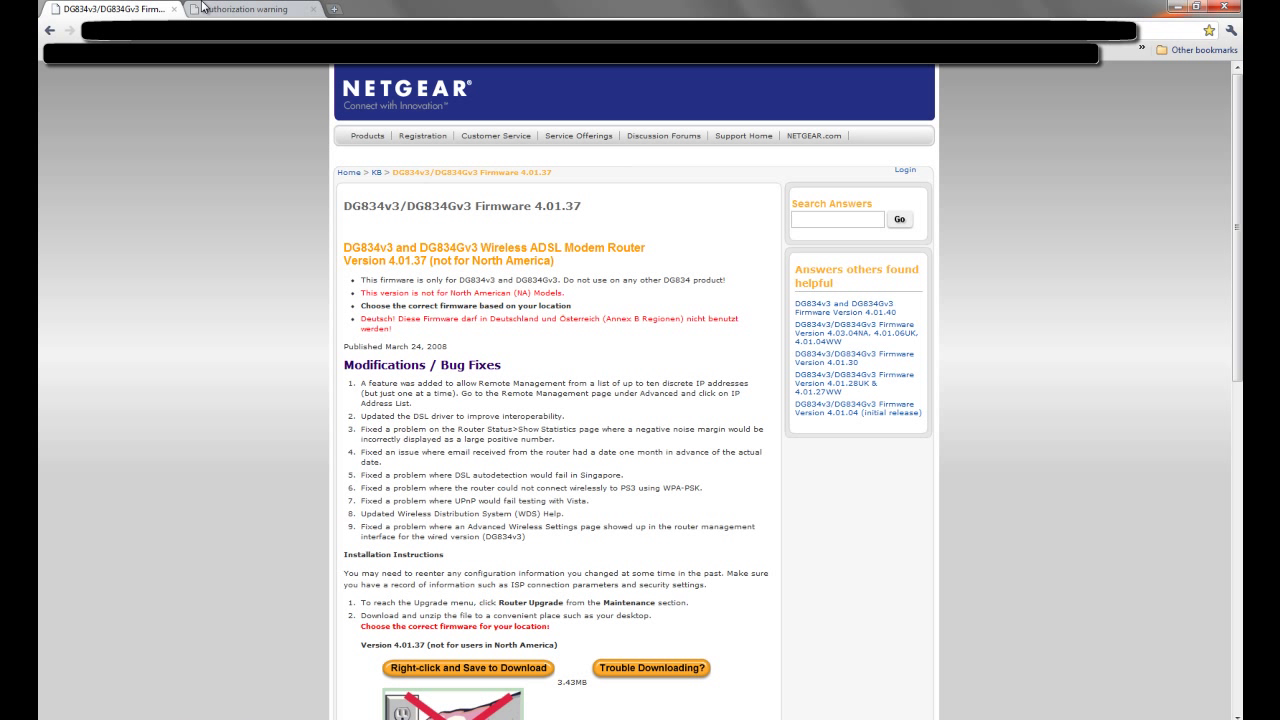
pyautogui.click(245, 9)
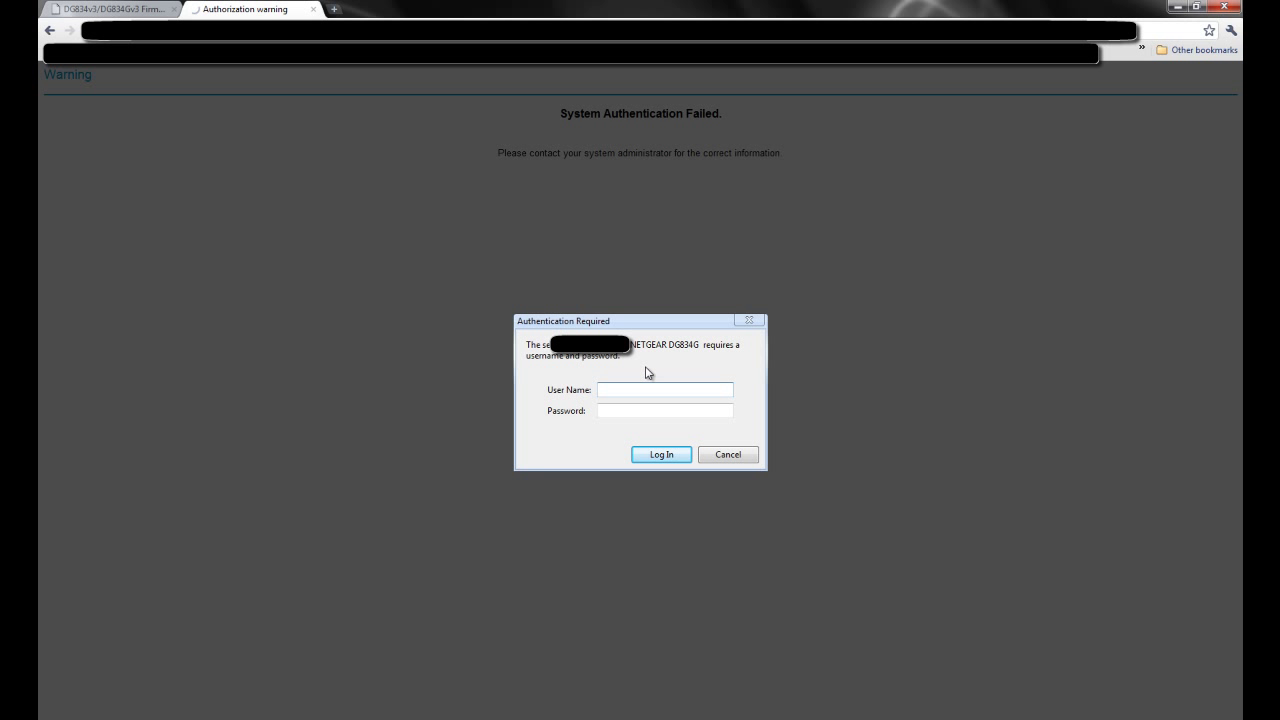
pyautogui.moveTo(625, 373)
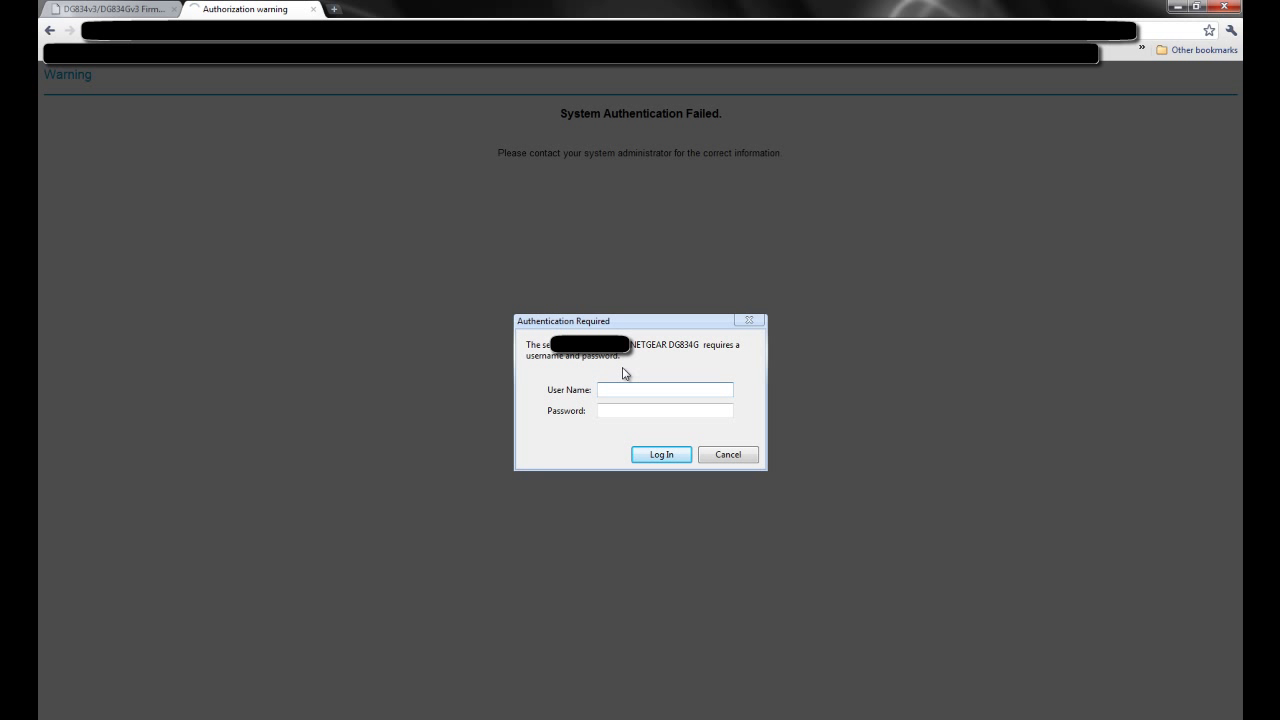
pyautogui.write('Admin')
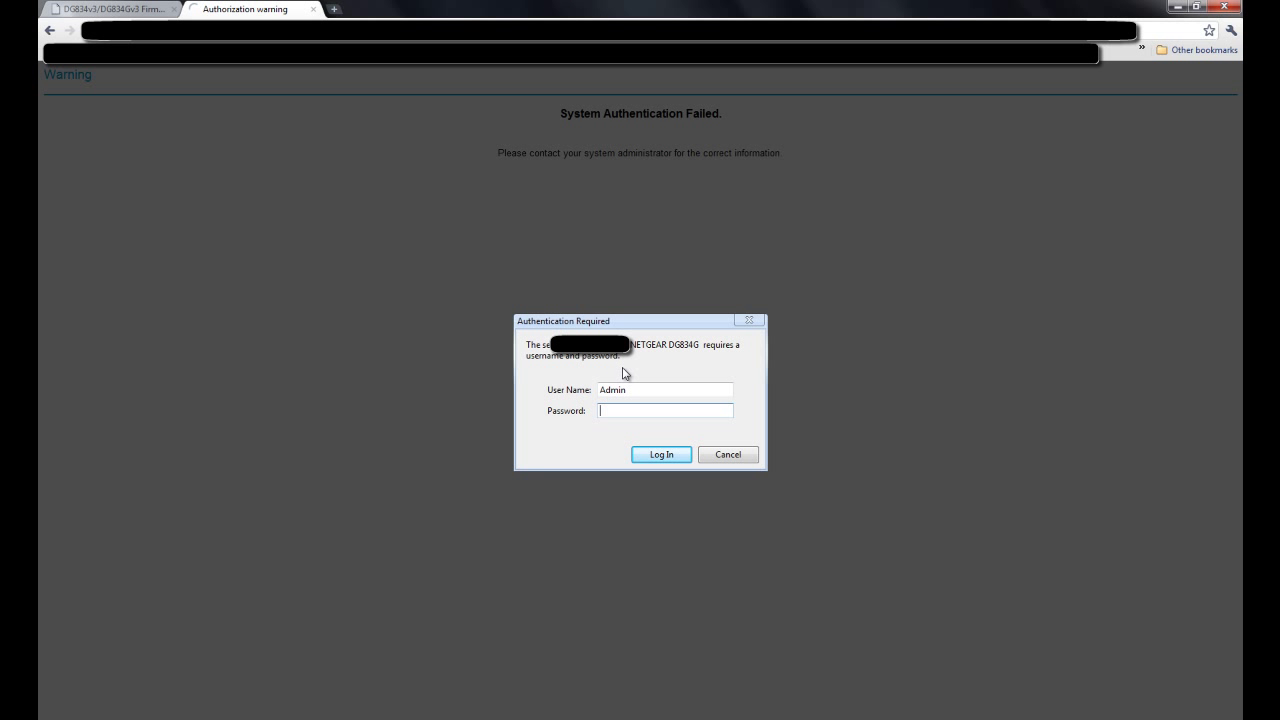
pyautogui.write('**')
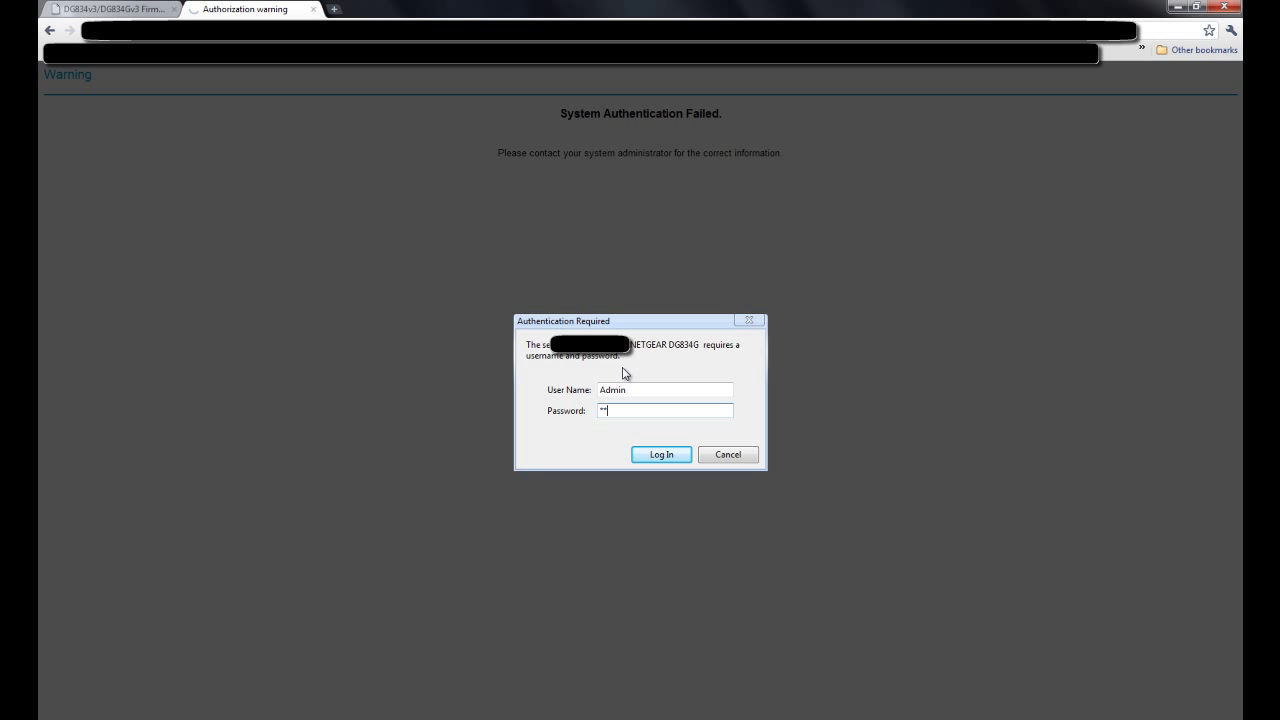
pyautogui.click(660, 454)
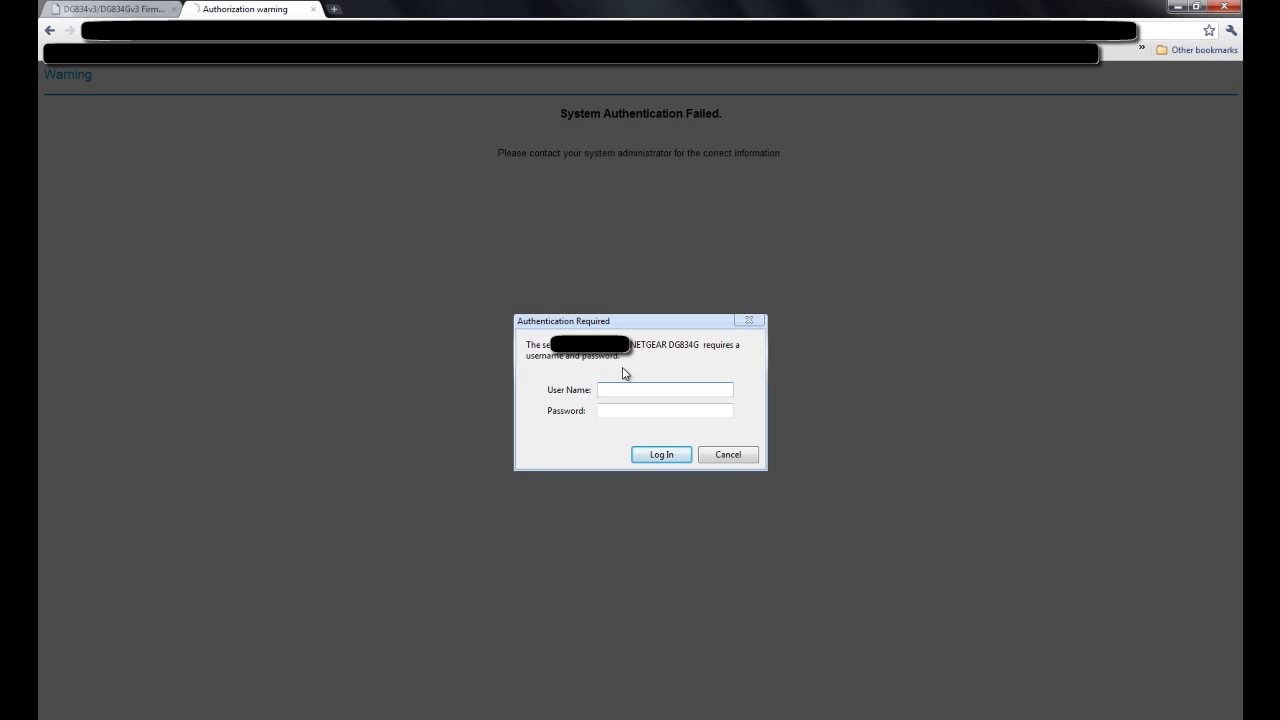
pyautogui.write('adm')
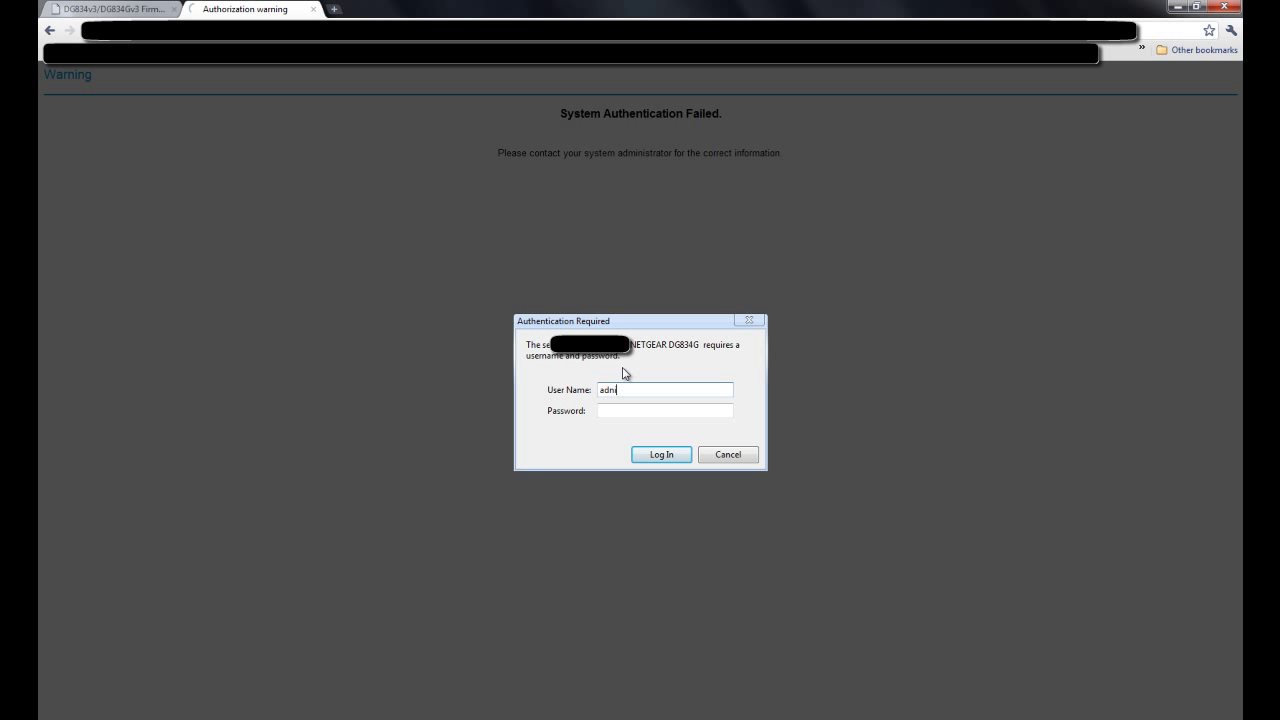
pyautogui.write('in')
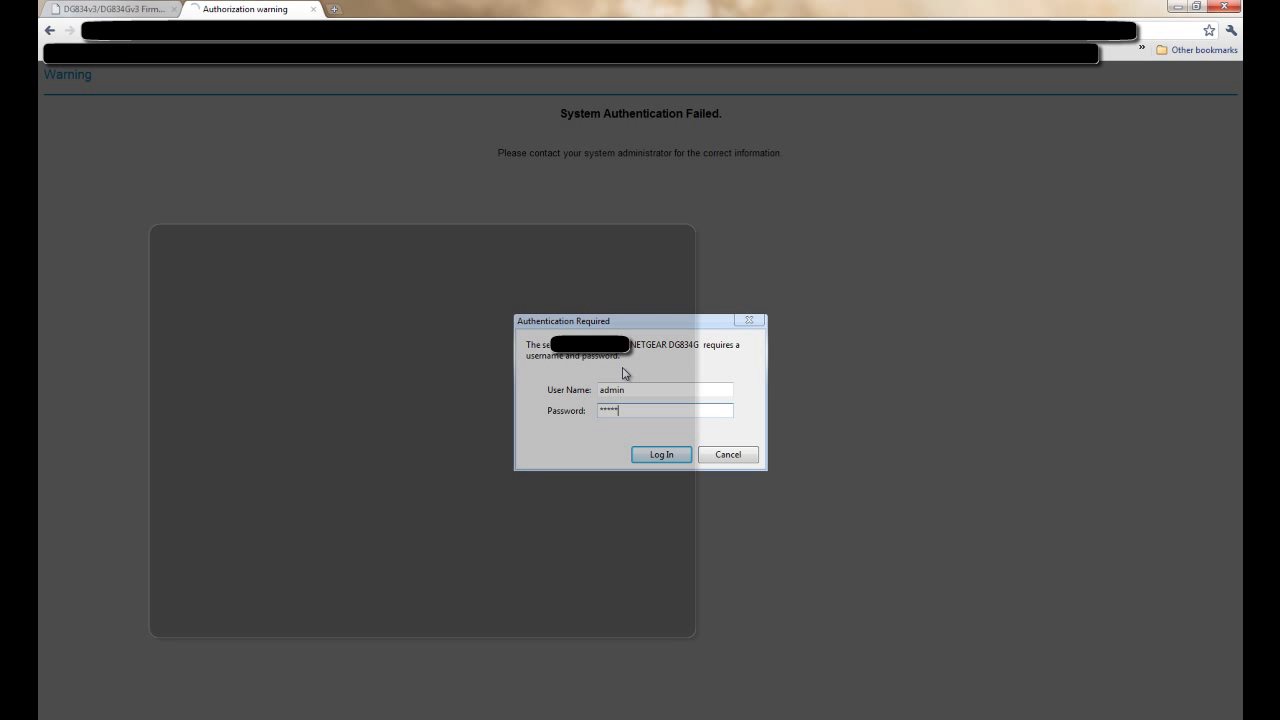
pyautogui.click(660, 454)
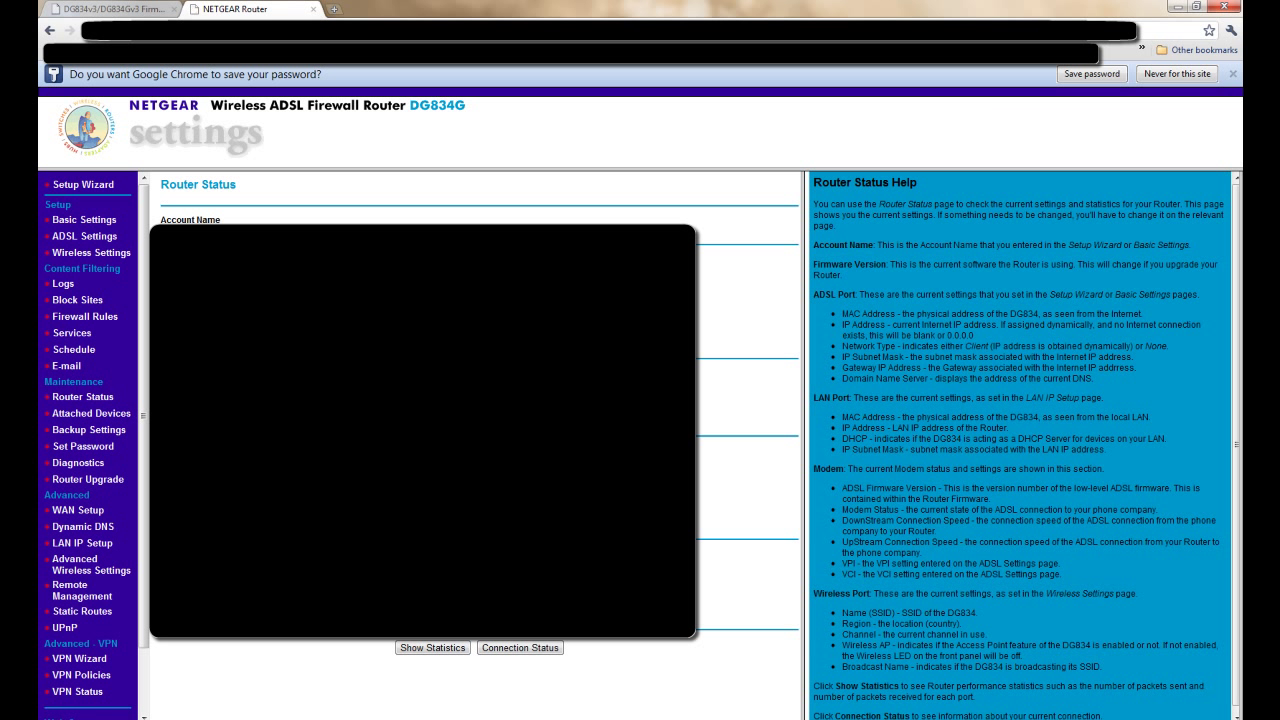
# Decline saving the password and select the firmware version V4.01.37 on Router Status.
pyautogui.click(1234, 73)
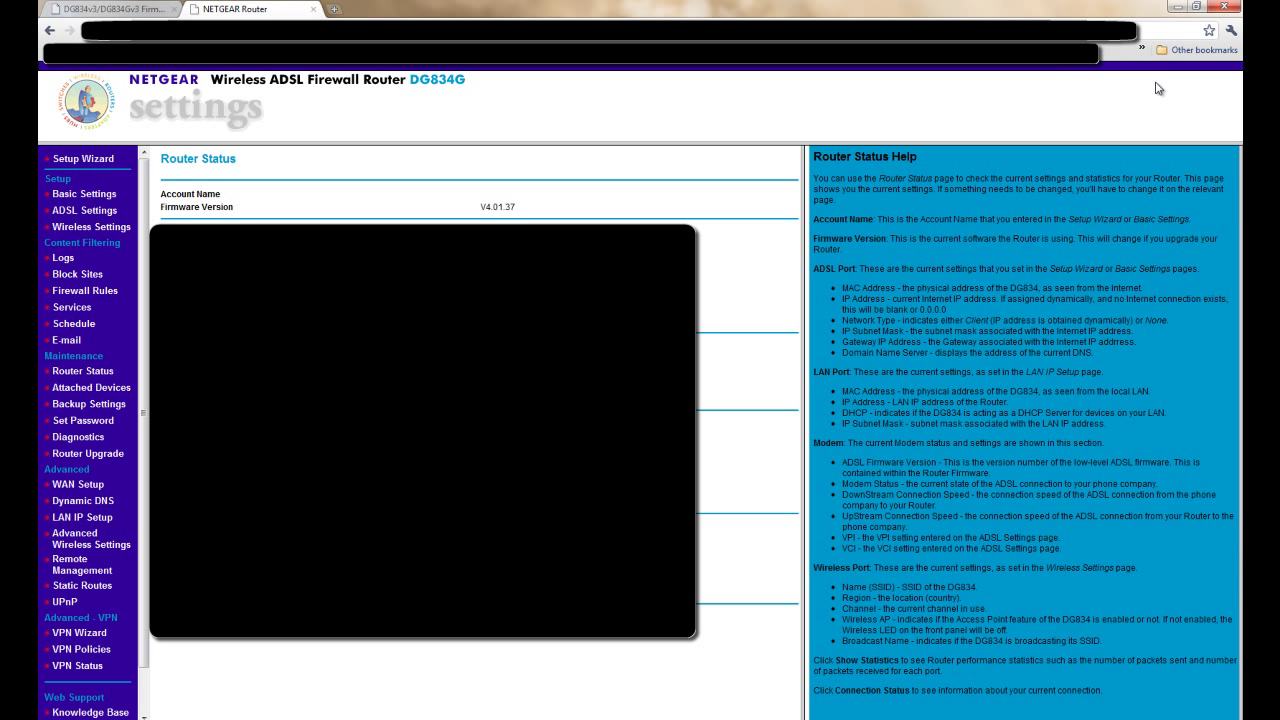
pyautogui.moveTo(498, 207)
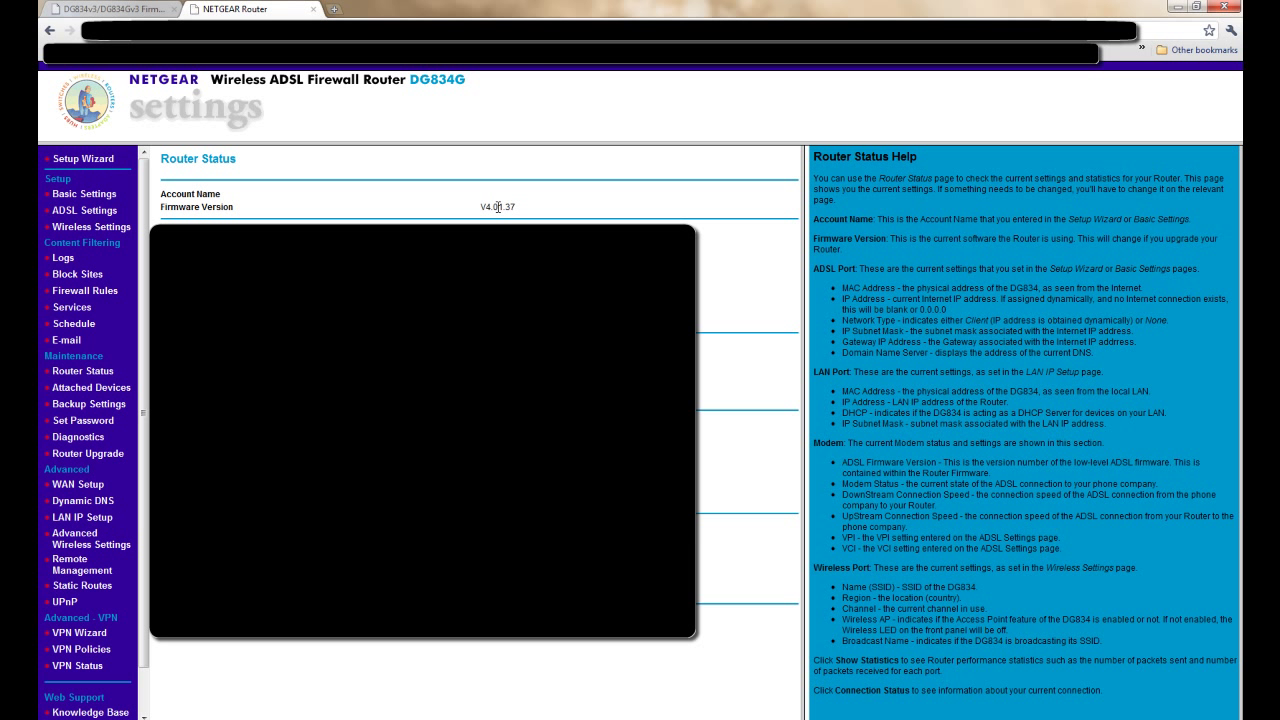
pyautogui.doubleClick(497, 207)
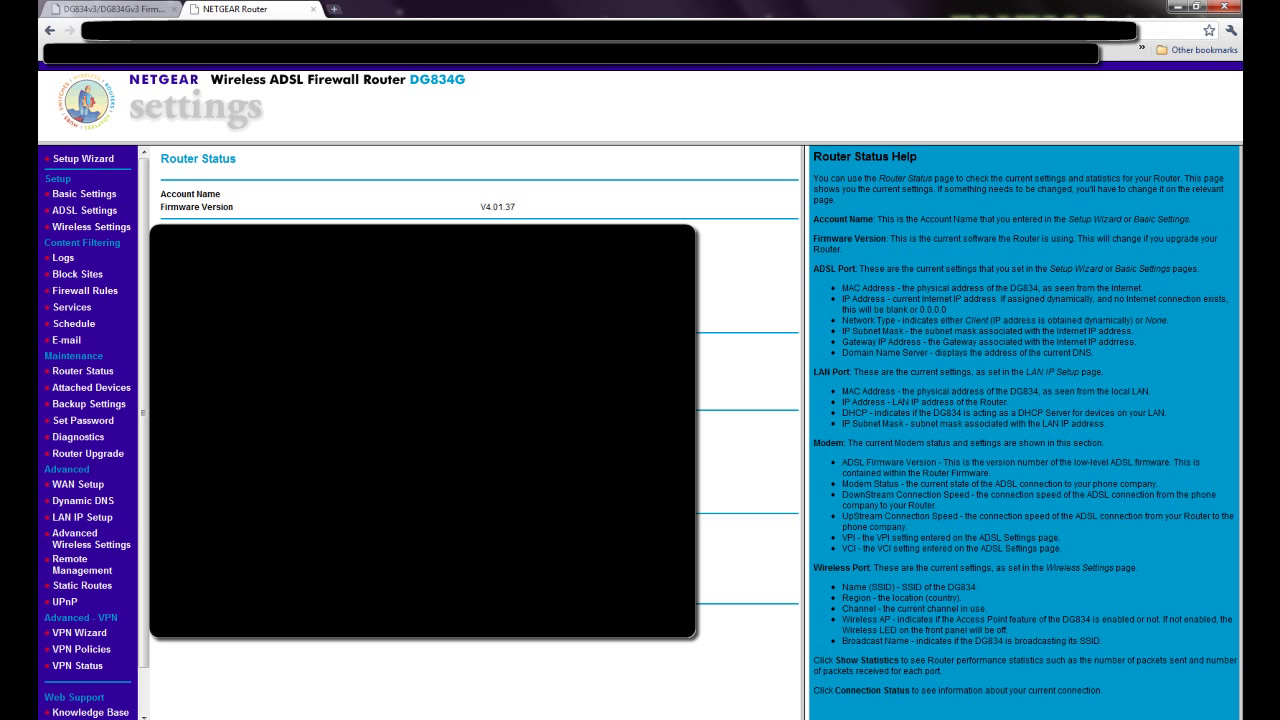
pyautogui.moveTo(97, 464)
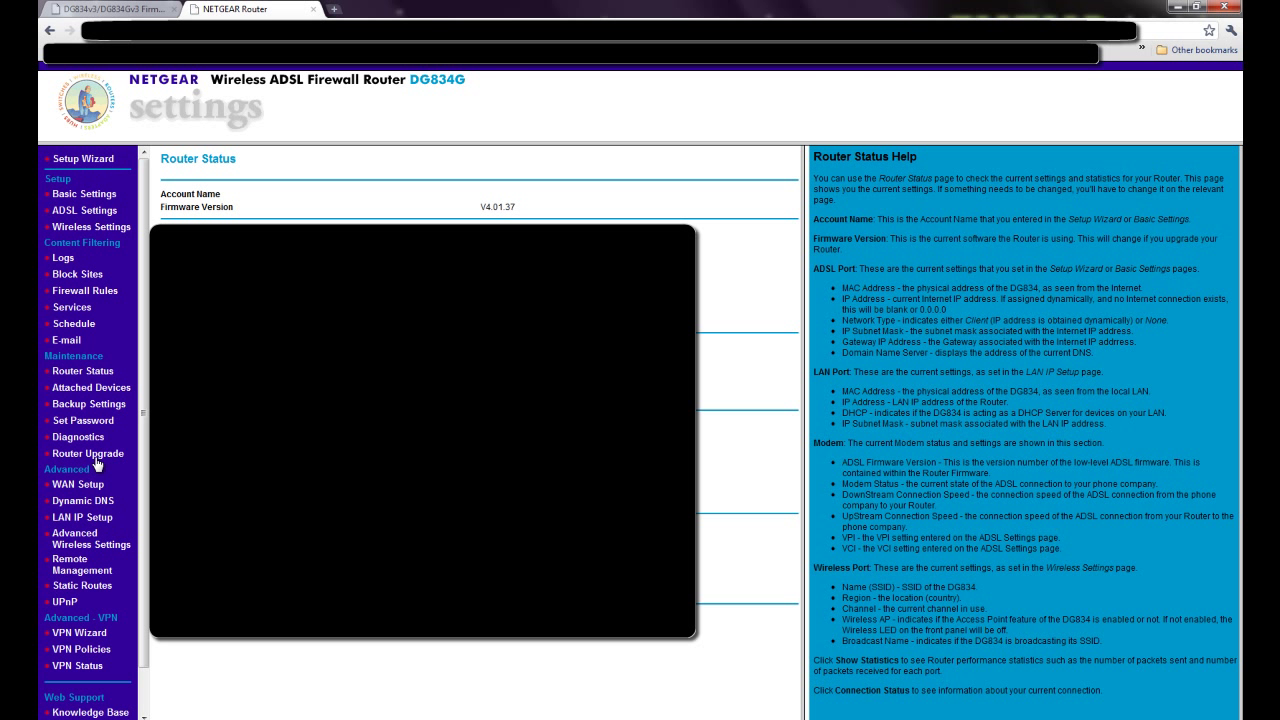
# Go to Maintenance > Router Upgrade to show the Firmware Upgrade page.
pyautogui.click(87, 453)
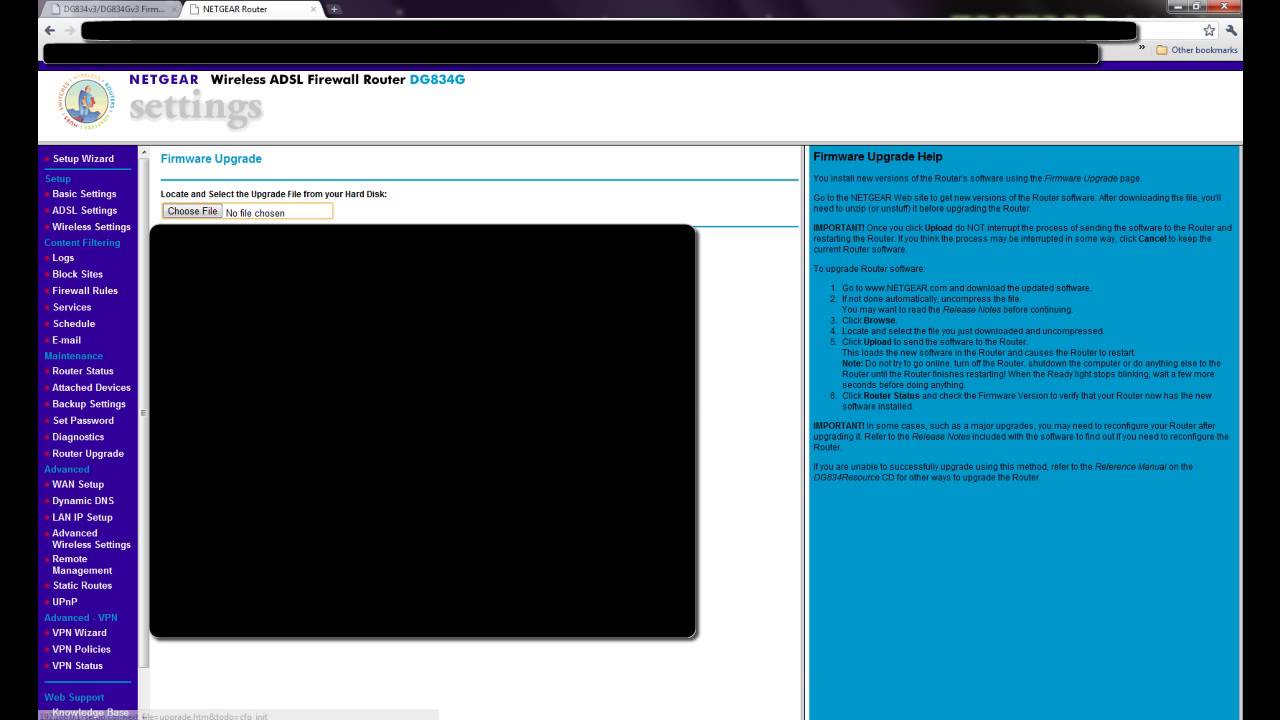
pyautogui.click(191, 211)
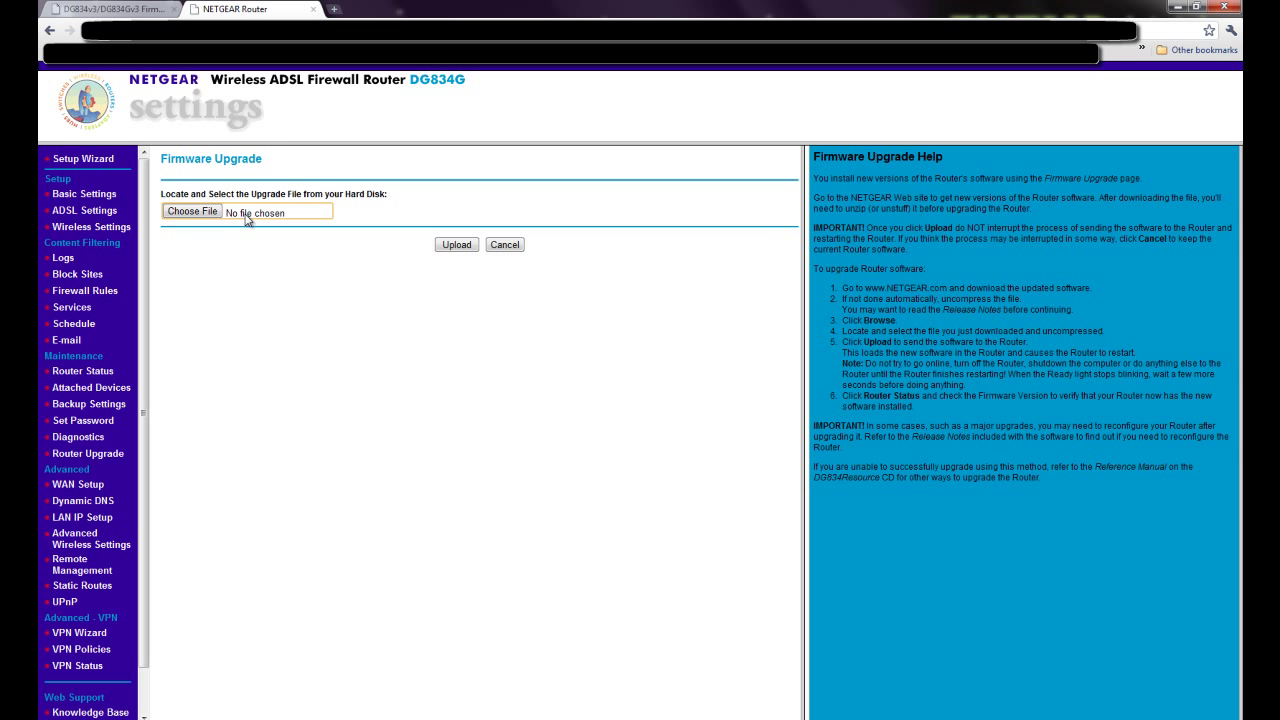
pyautogui.moveTo(340, 291)
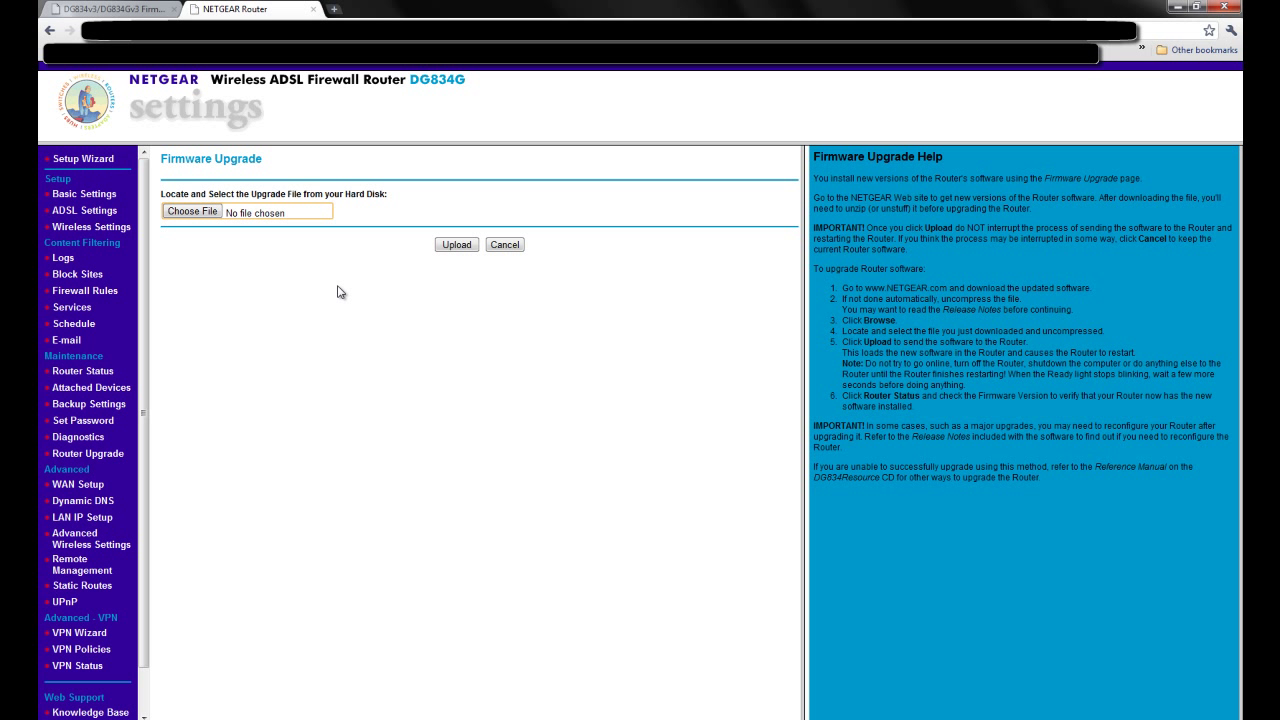
pyautogui.moveTo(492, 390)
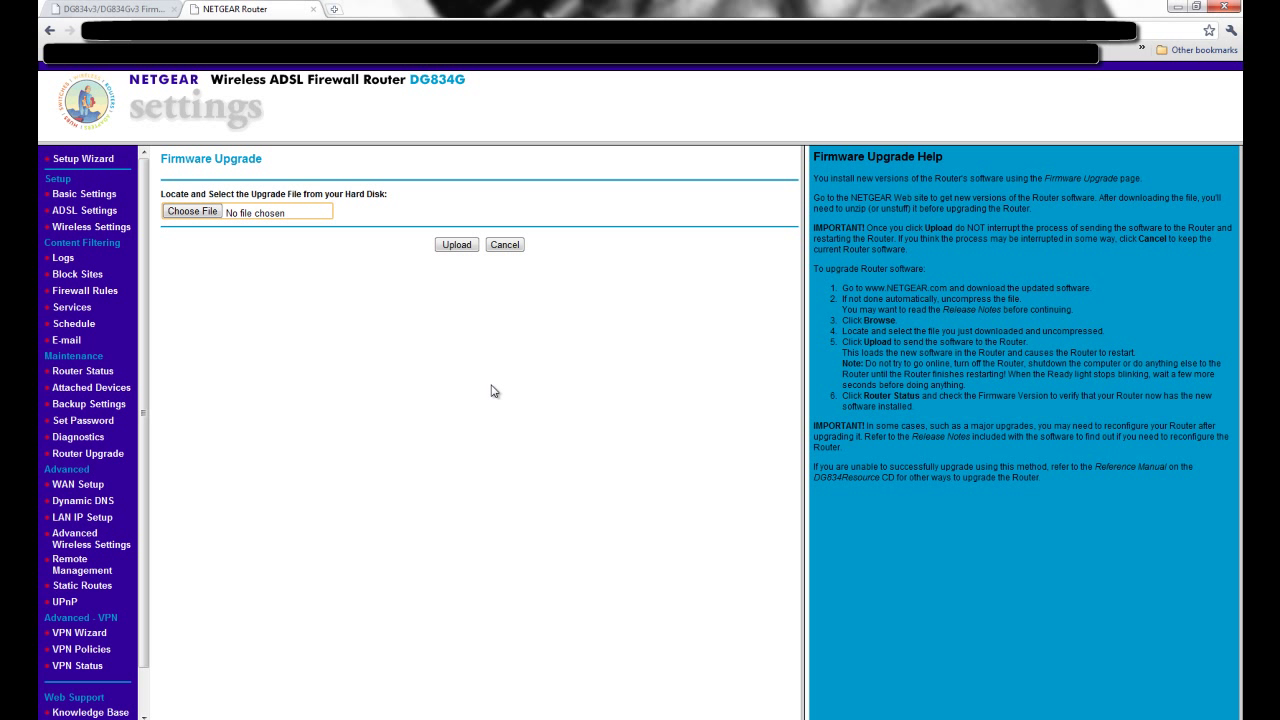
pyautogui.moveTo(492, 391)
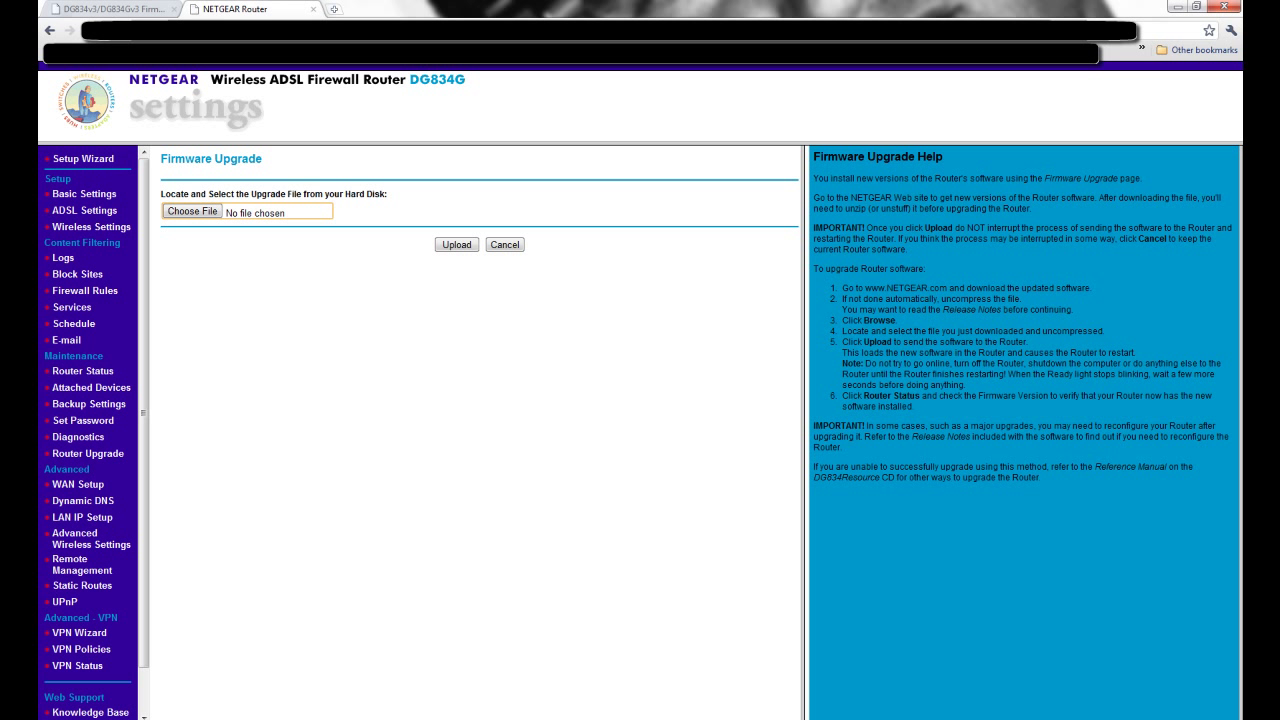